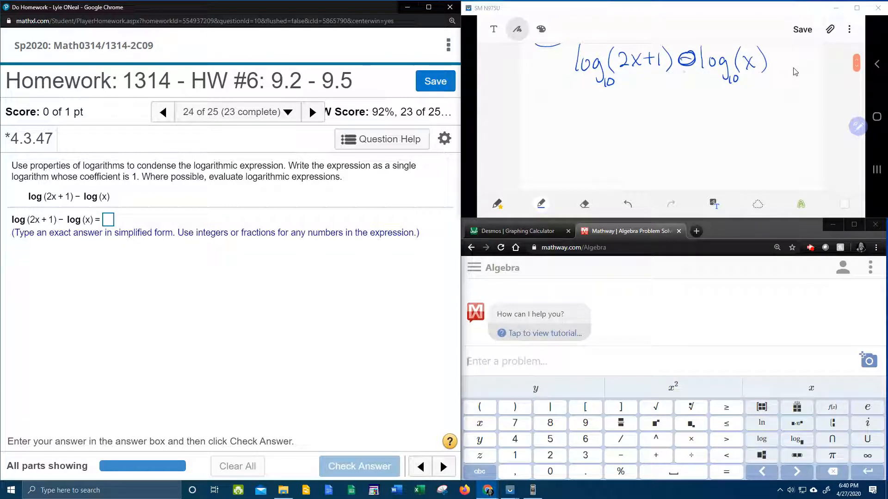
# - Hand-write log((2x+1)/x) under branching lines from log(2x+1) − log(x)
pyautogui.moveTo(614, 100); pyautogui.dragTo(656, 126)
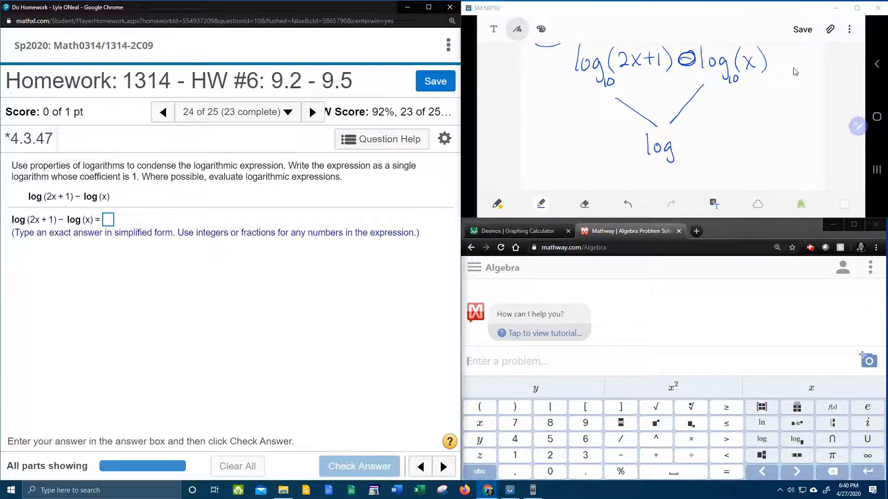
pyautogui.moveTo(682, 122); pyautogui.dragTo(680, 150)
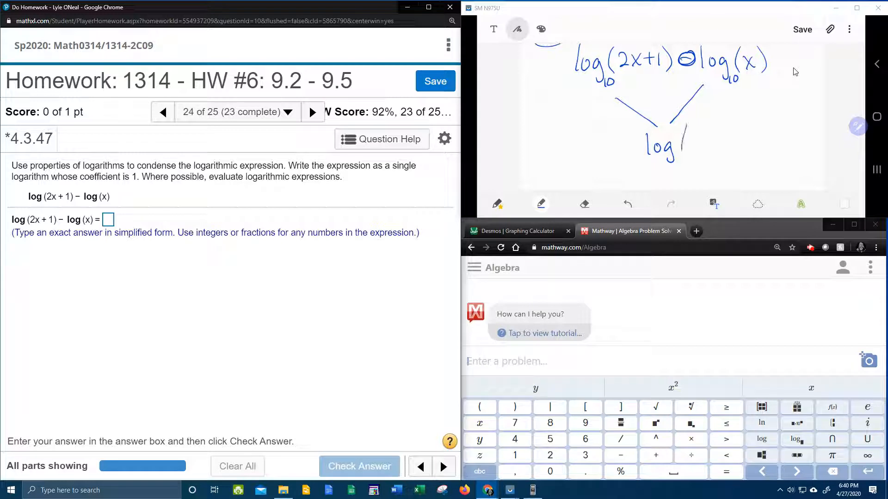
pyautogui.moveTo(685, 145); pyautogui.dragTo(755, 141)
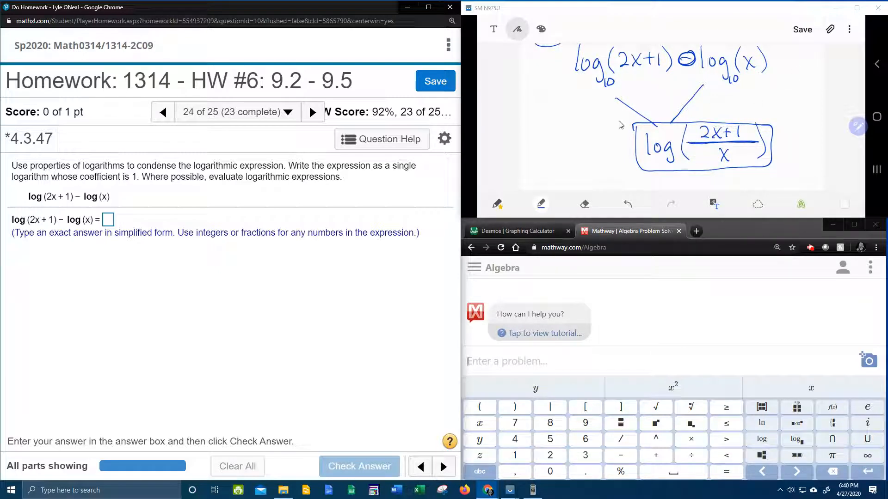
# - Enter log with a fraction 2x+1 over x in the answer box and check it
pyautogui.click(107, 220)
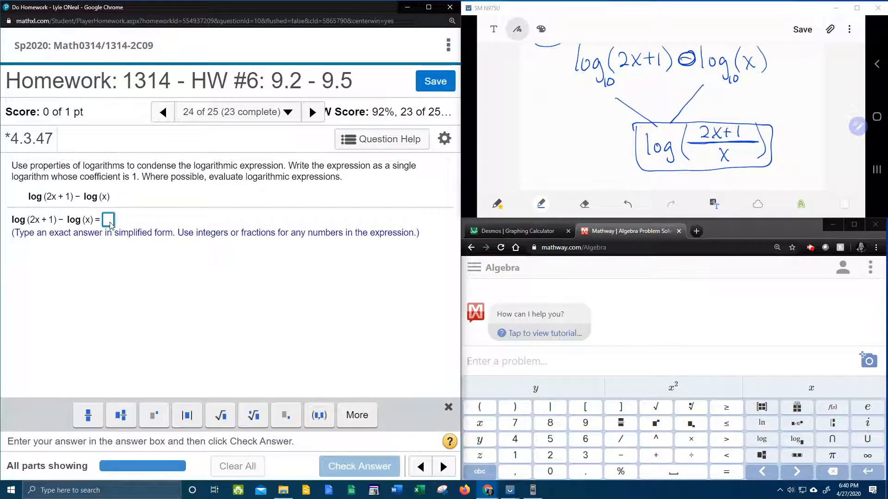
pyautogui.write('log')
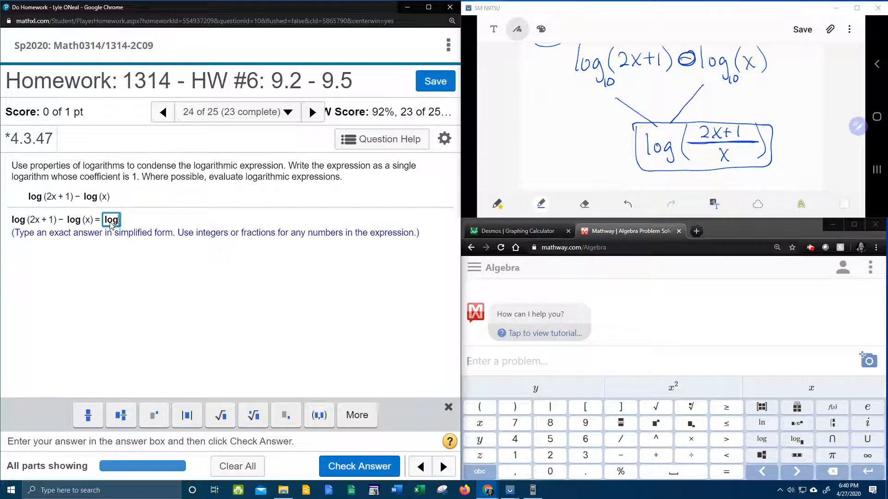
pyautogui.moveTo(112, 369)
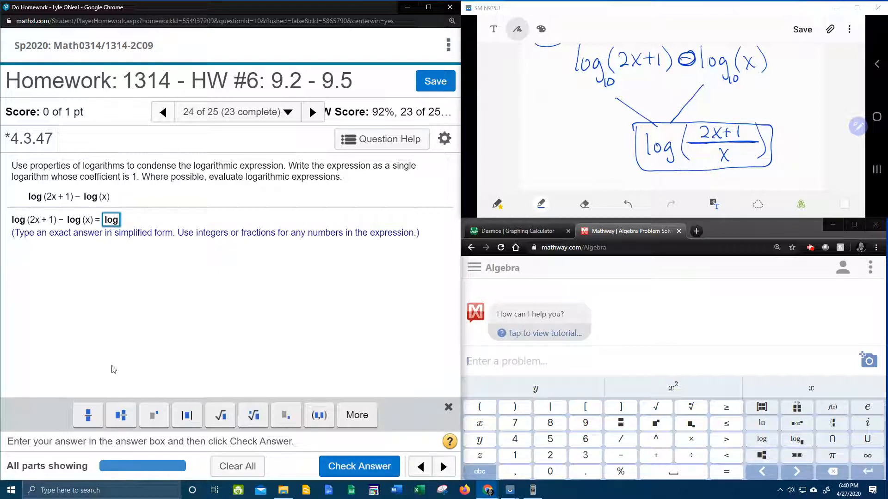
pyautogui.click(88, 415)
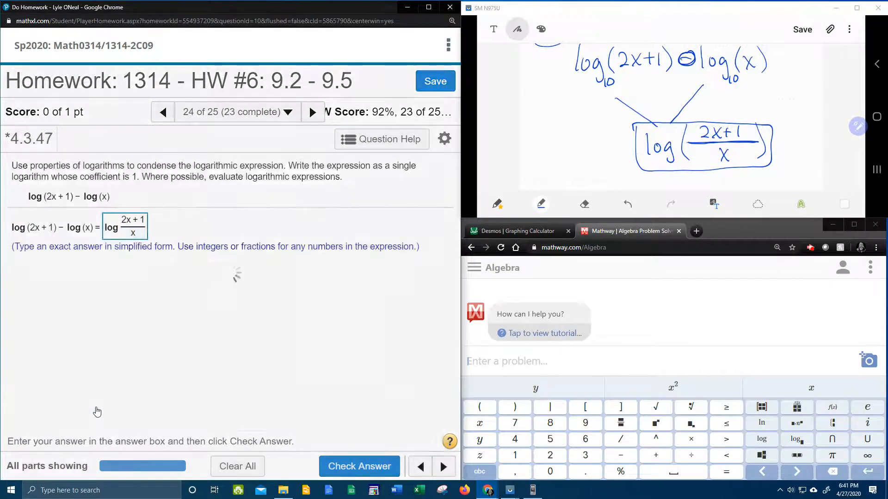
pyautogui.click(359, 466)
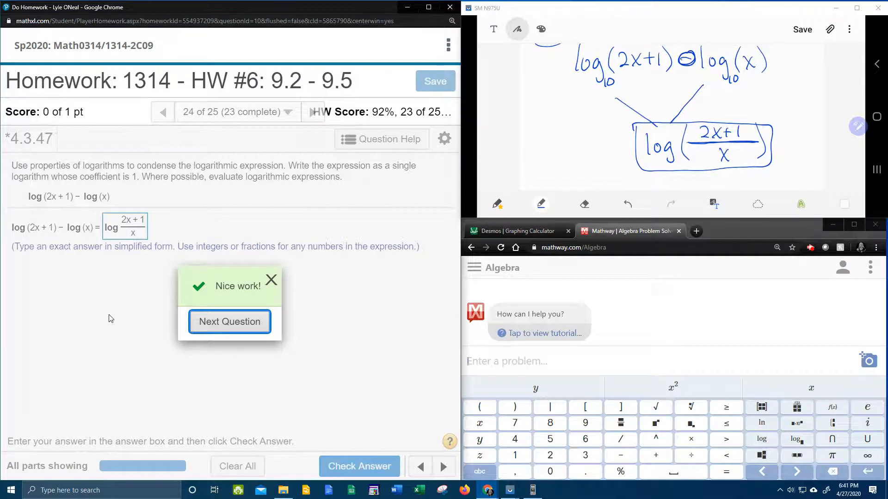